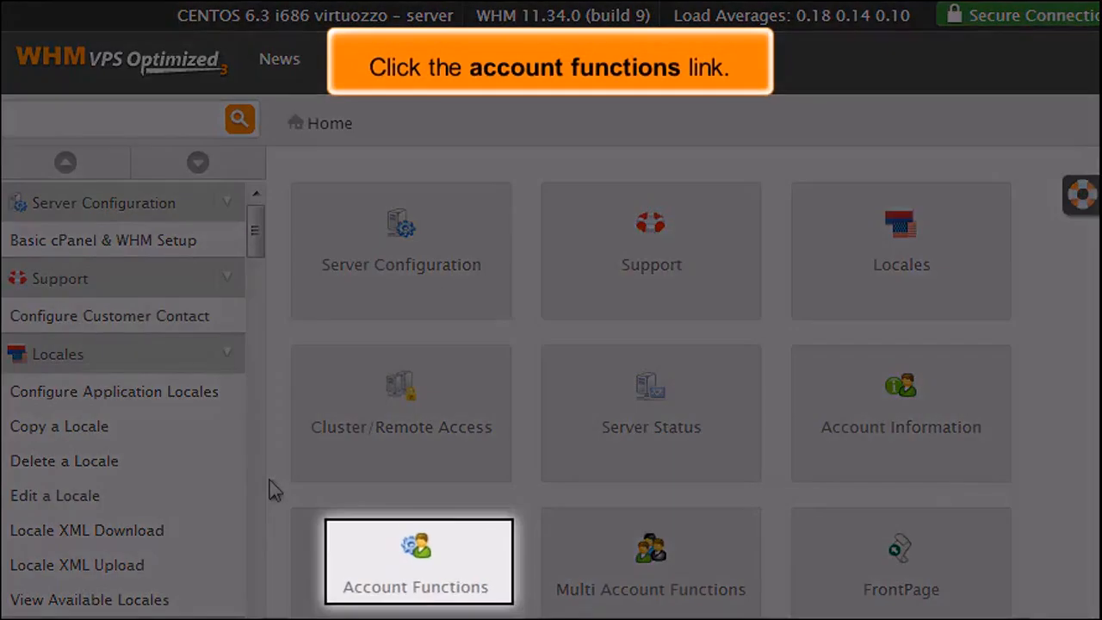
- Open Account Functions from the WHM home and scroll to Manage Demo Mode
click(418, 561)
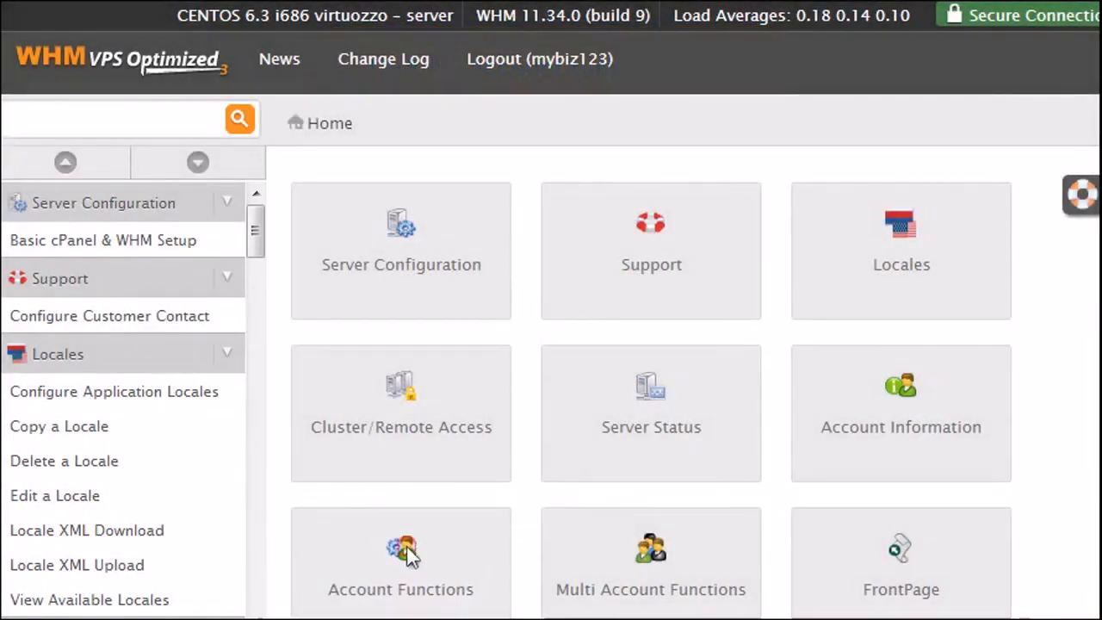
click(400, 564)
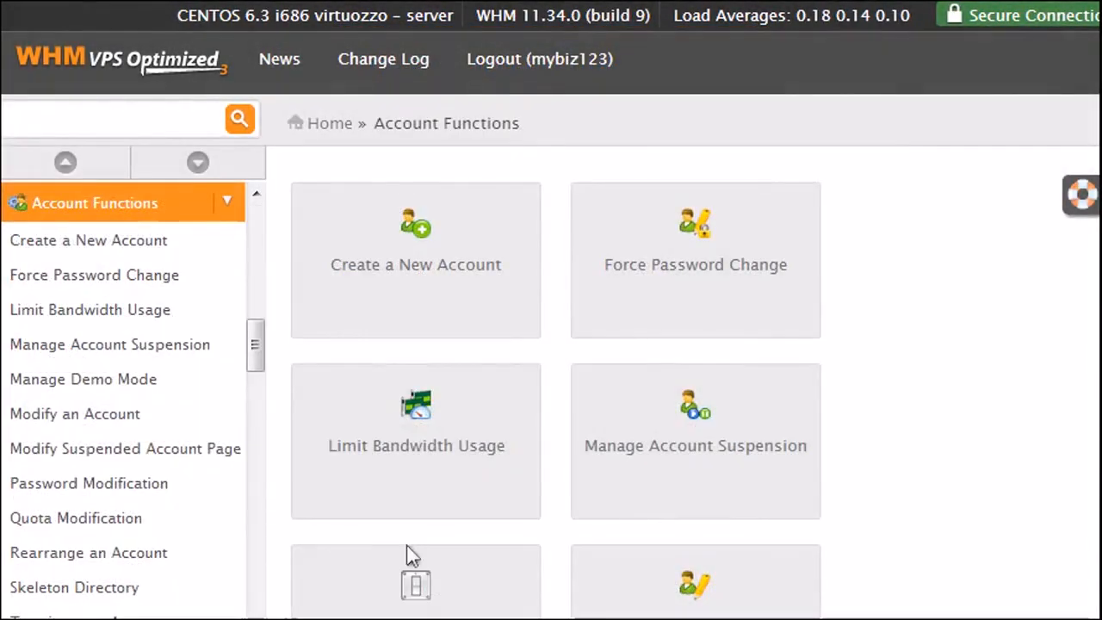
scroll(down, 3)
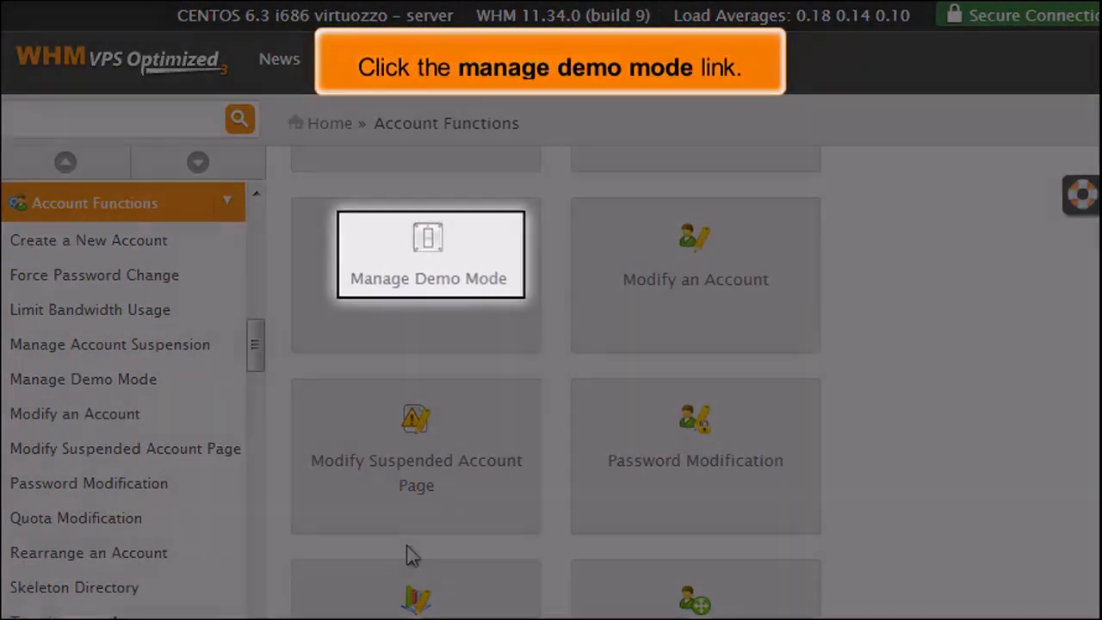
- Select demo123.com in Manage Demo Mode and view its status: demo mode disabled
click(428, 254)
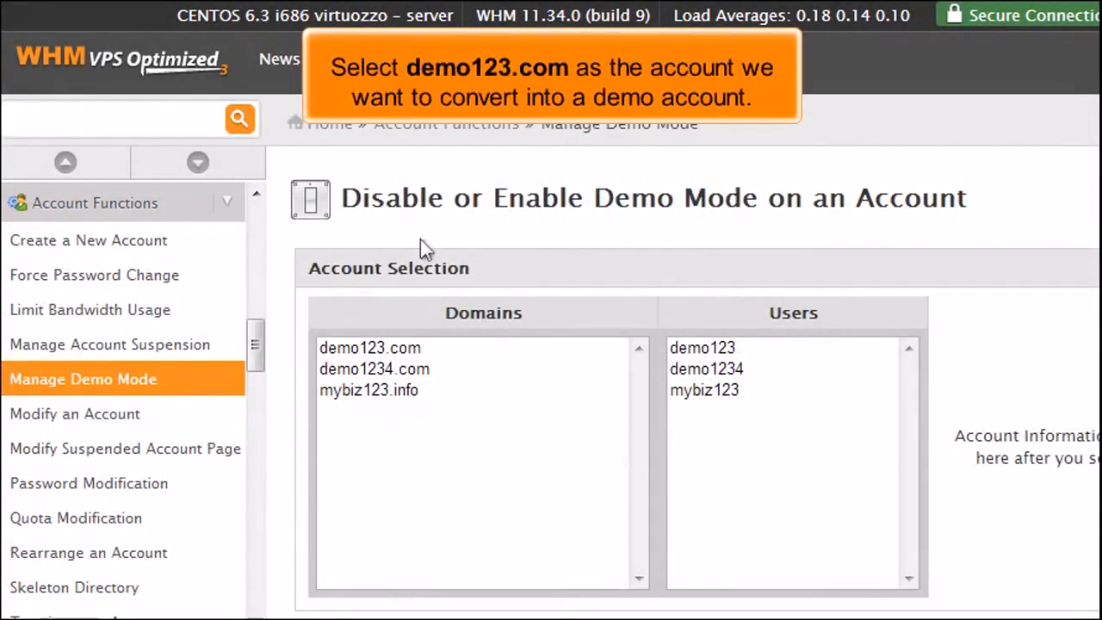
click(369, 348)
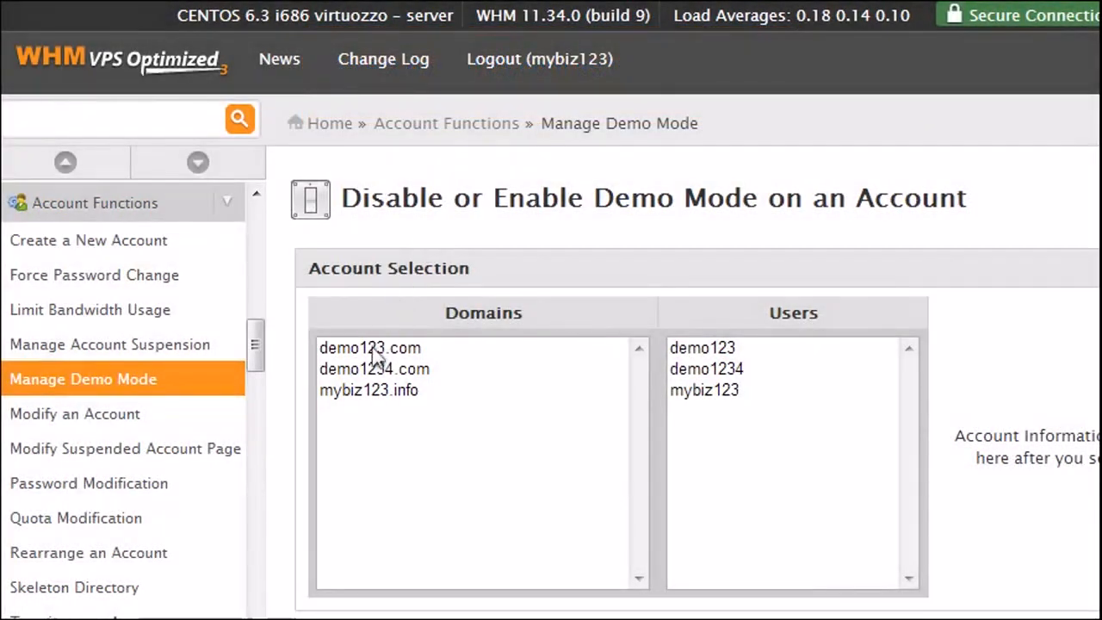
click(370, 348)
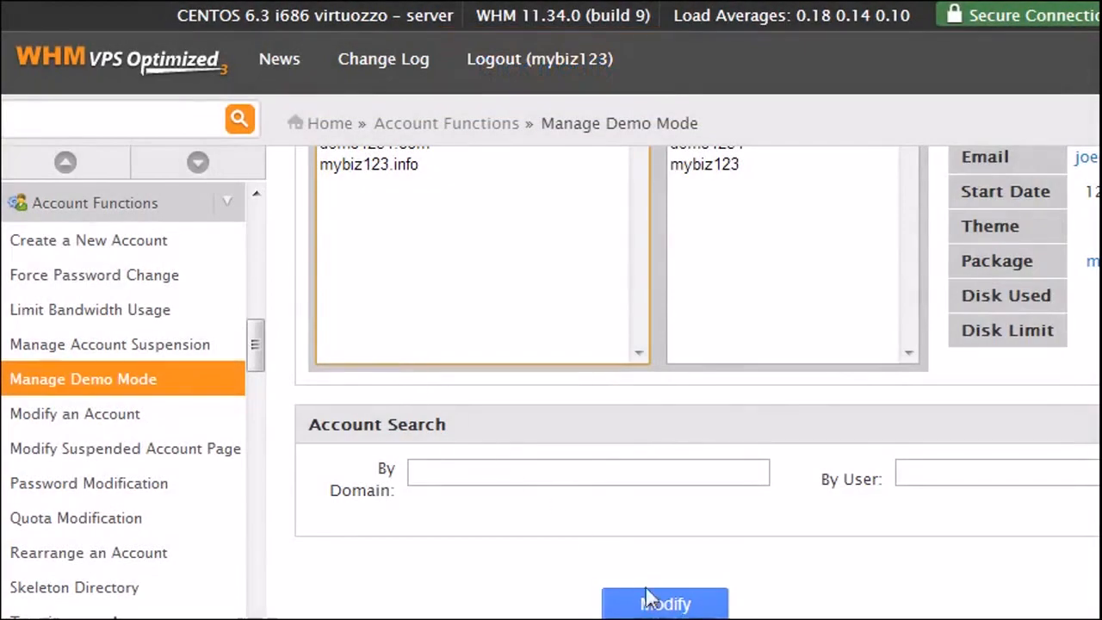
click(665, 603)
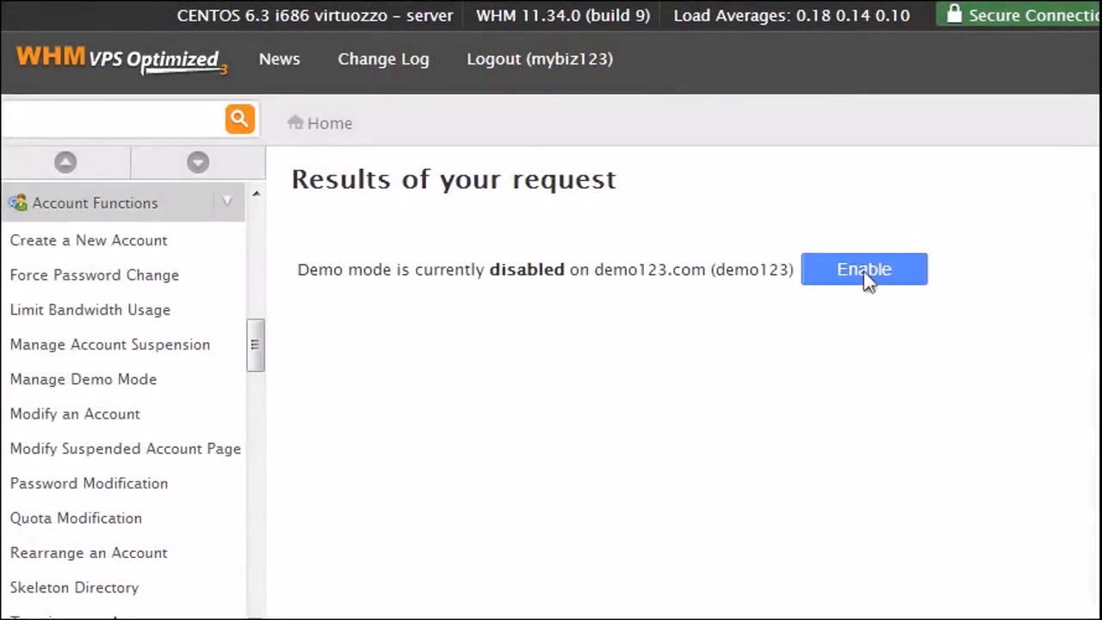
- Enable demo mode for demo123.com, changing its shell and syncing FTP passwords
click(863, 269)
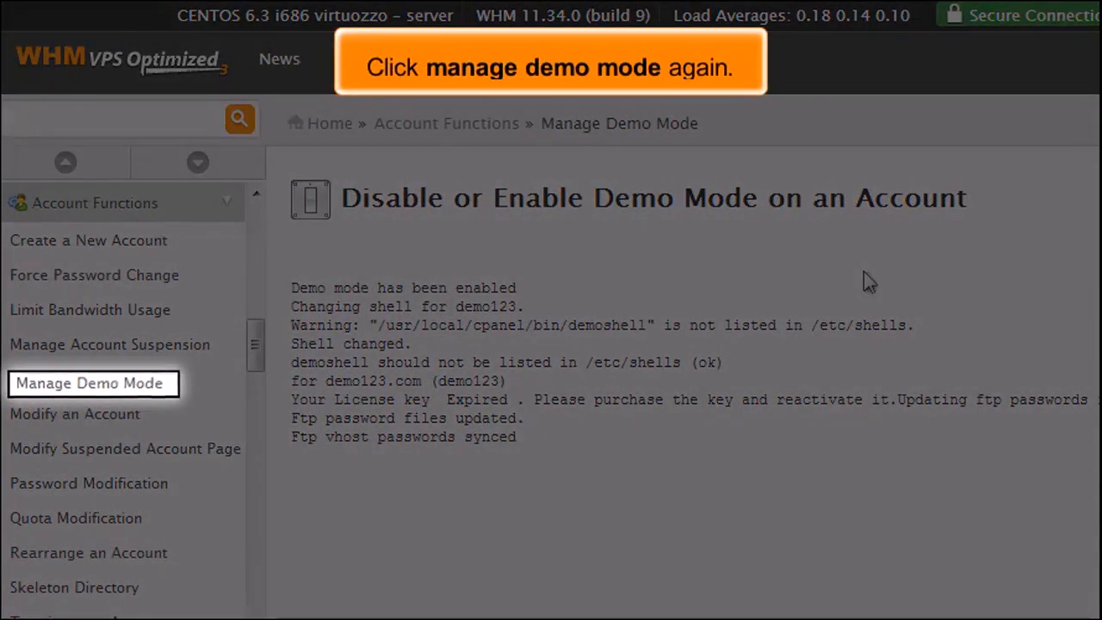
- Reselect demo123.com in Manage Demo Mode and disable its demo mode
click(89, 382)
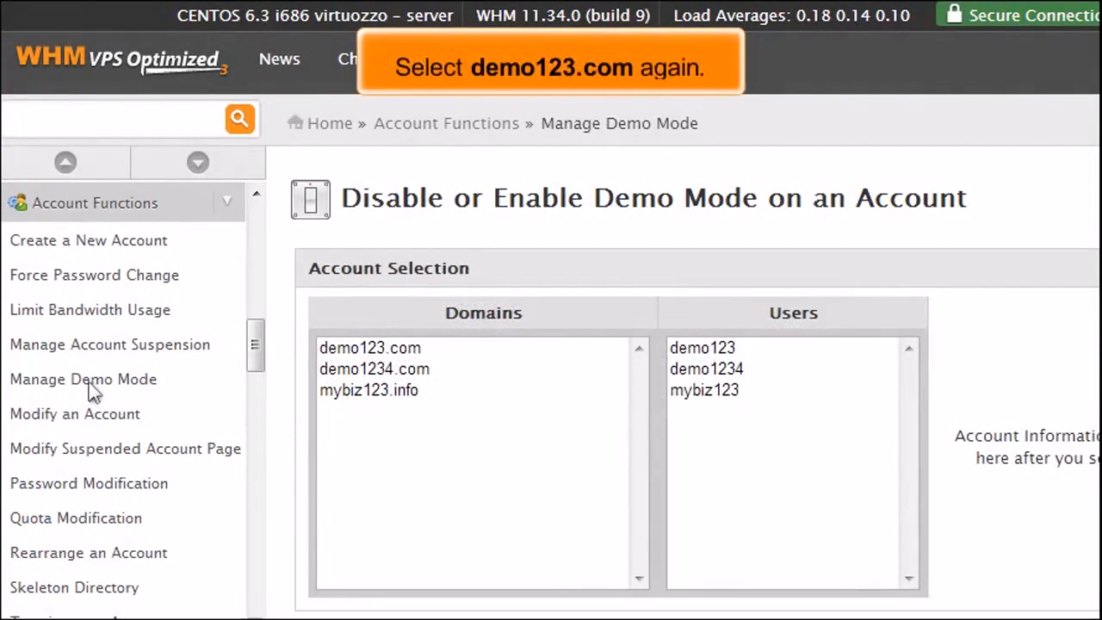
click(369, 347)
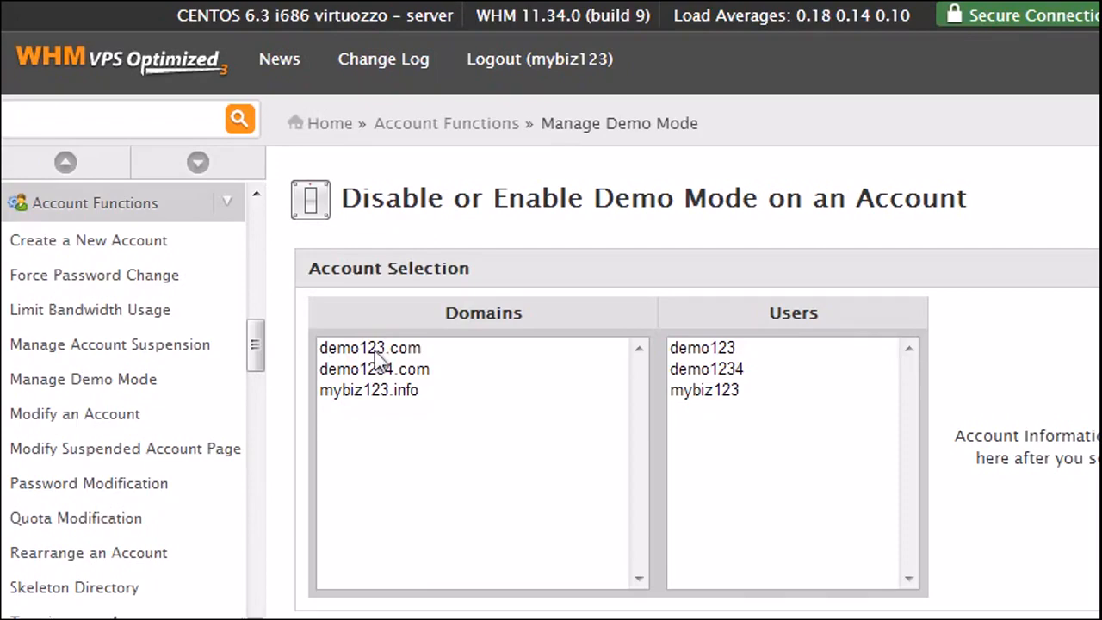
scroll(down, 3)
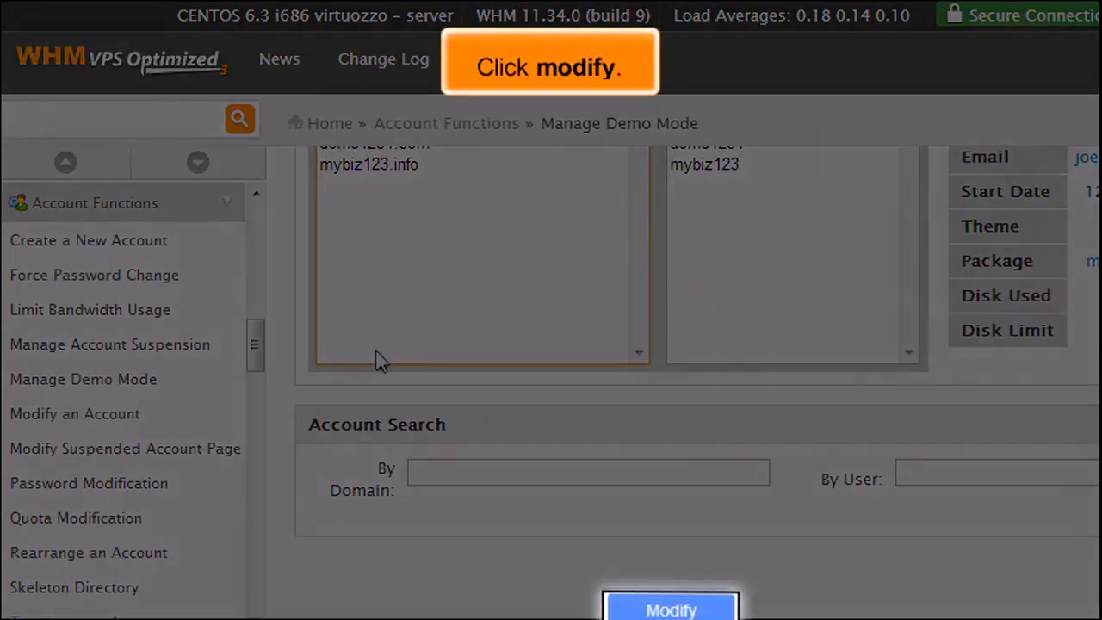
click(669, 603)
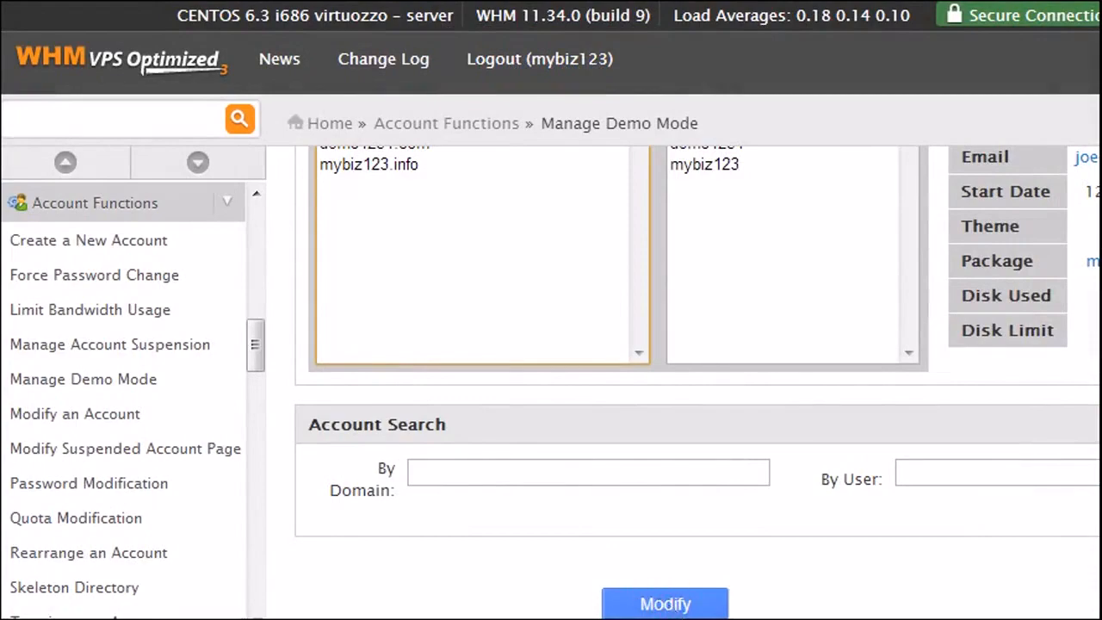
click(664, 602)
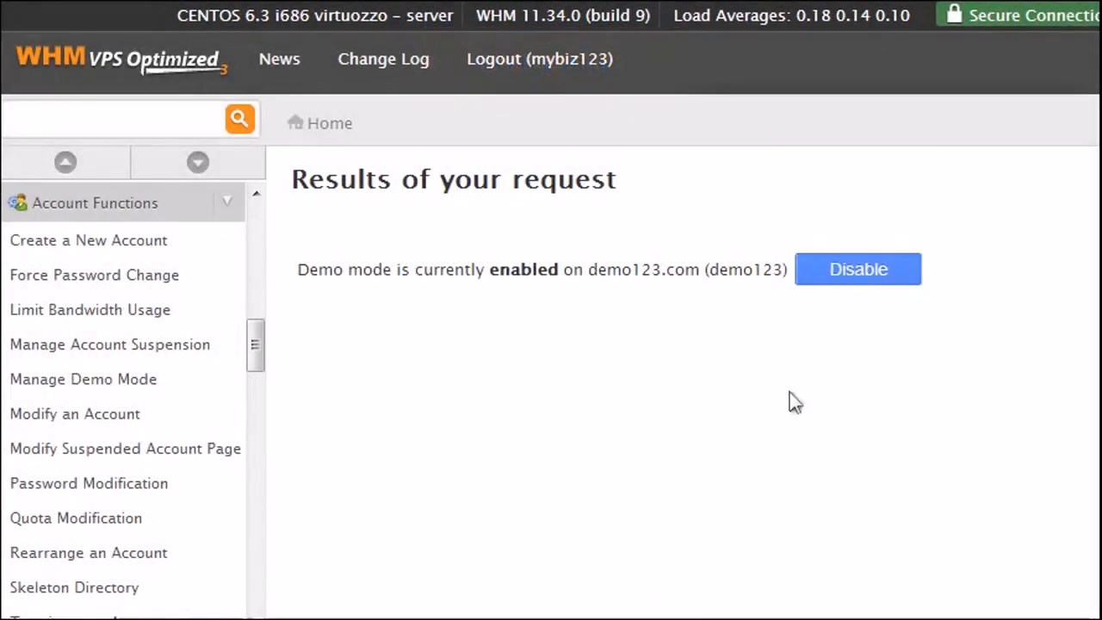
click(857, 268)
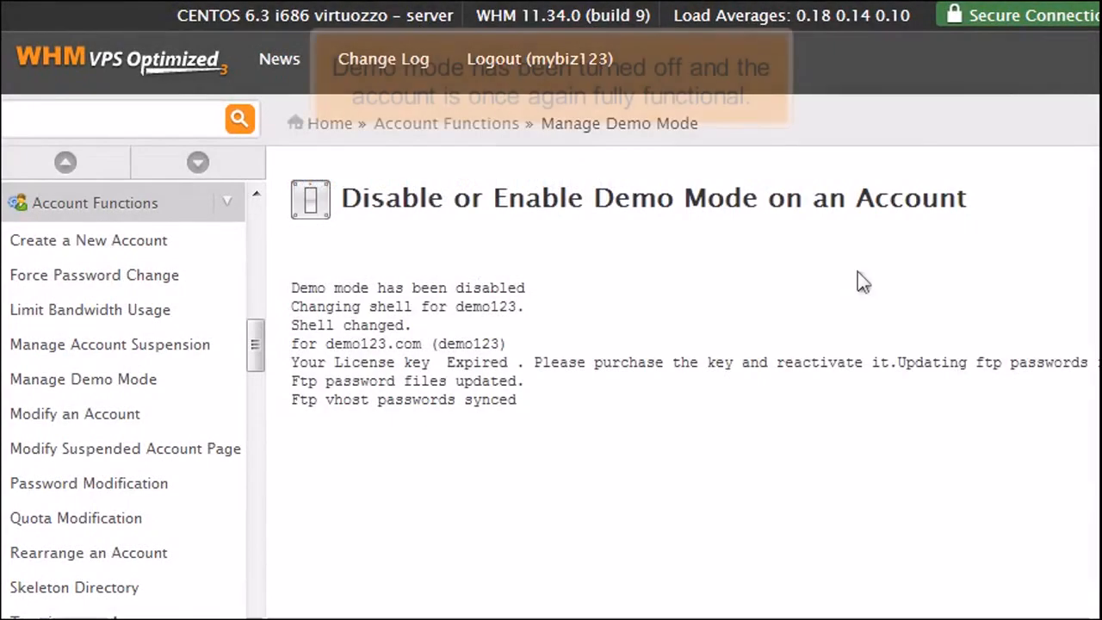